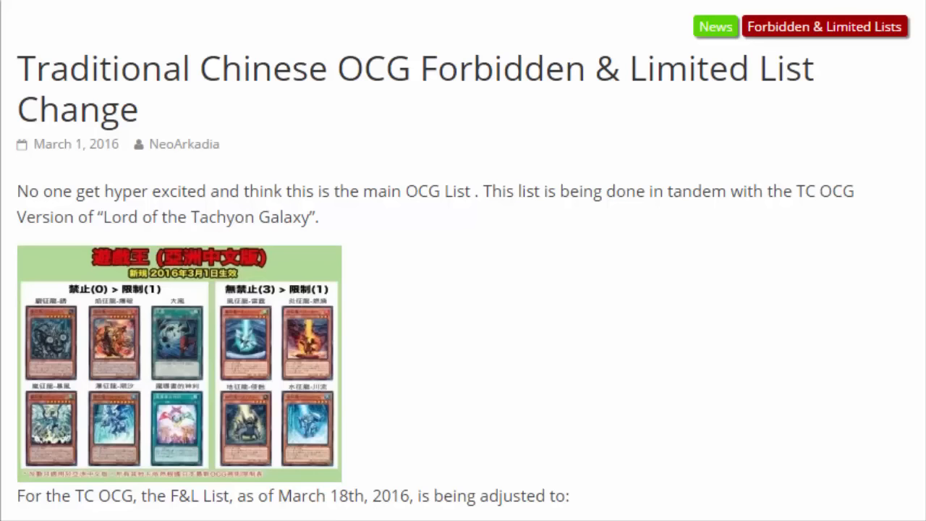
pyautogui.moveTo(395, 67)
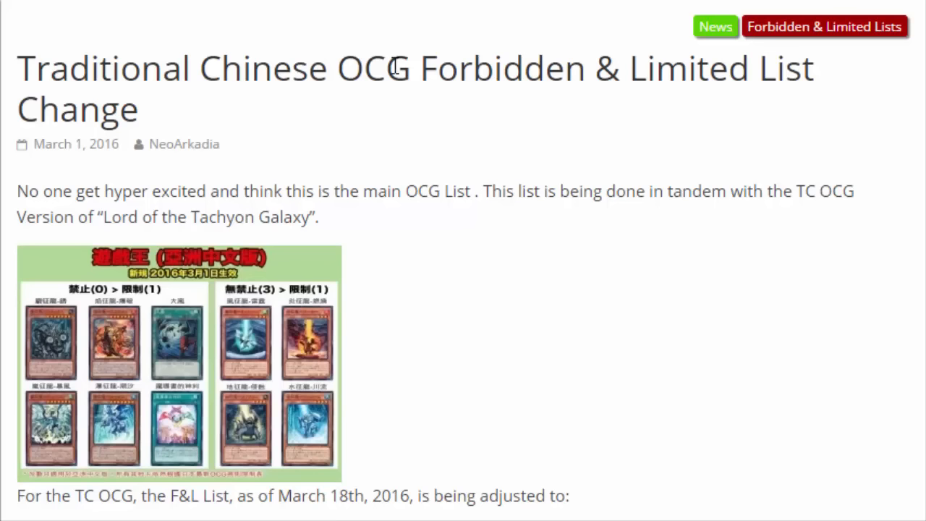
pyautogui.moveTo(429, 195)
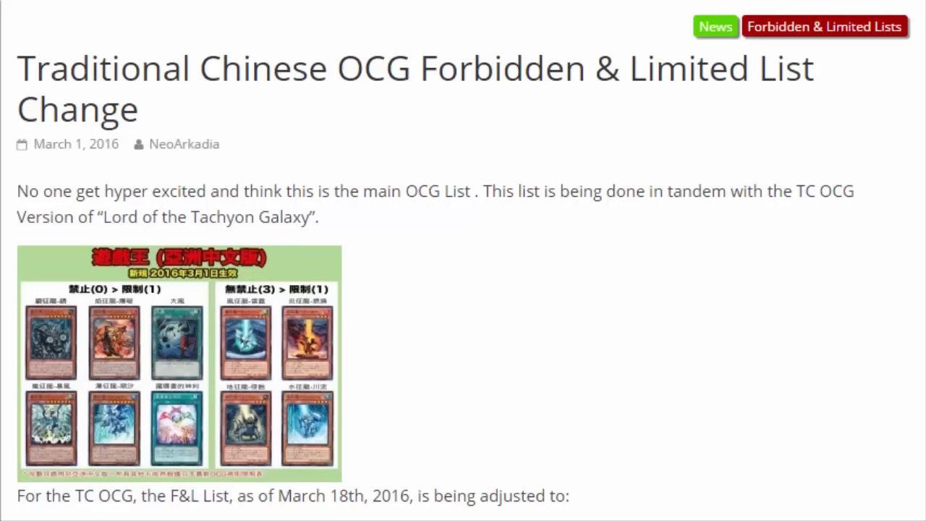
pyautogui.moveTo(382, 447)
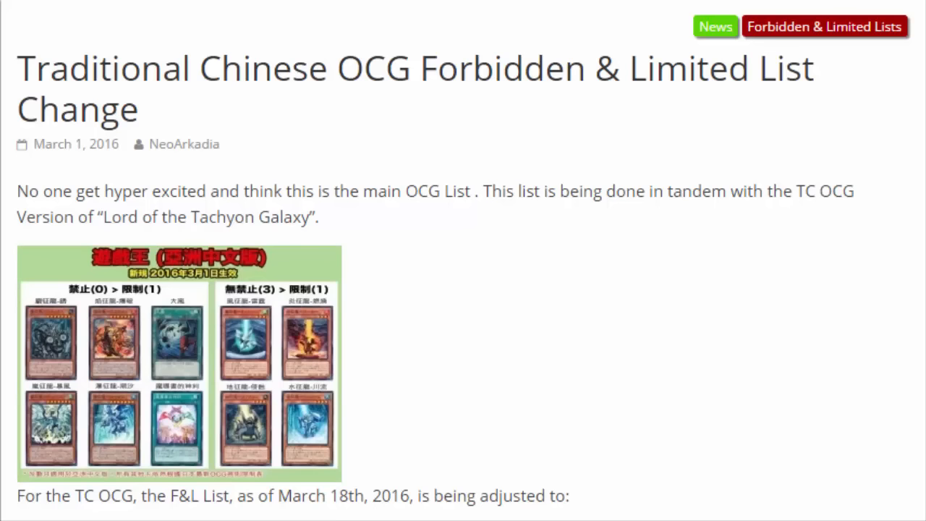
pyautogui.moveTo(60, 387)
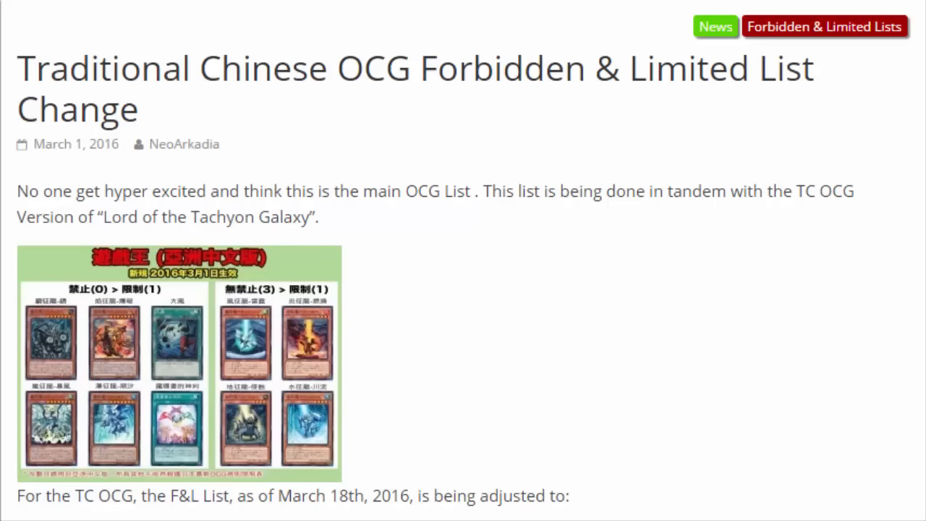
pyautogui.scroll(-3)
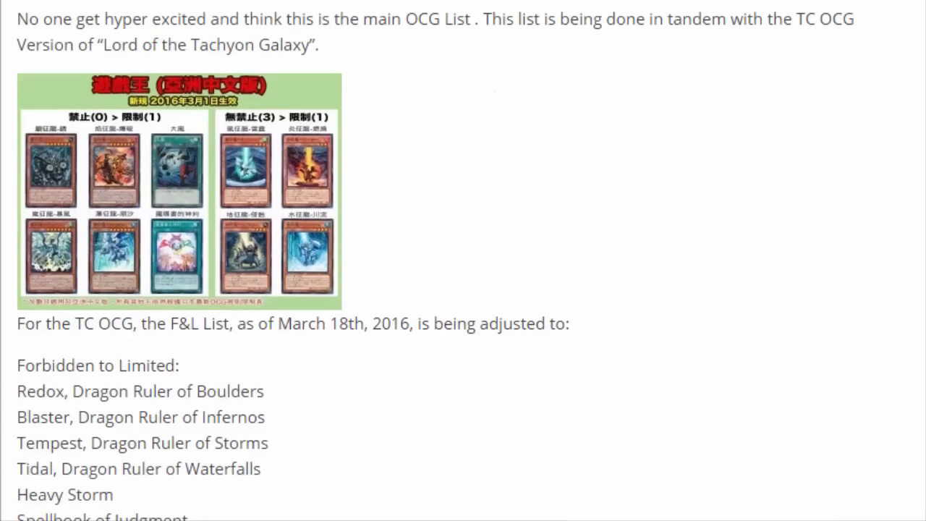
pyautogui.scroll(-3)
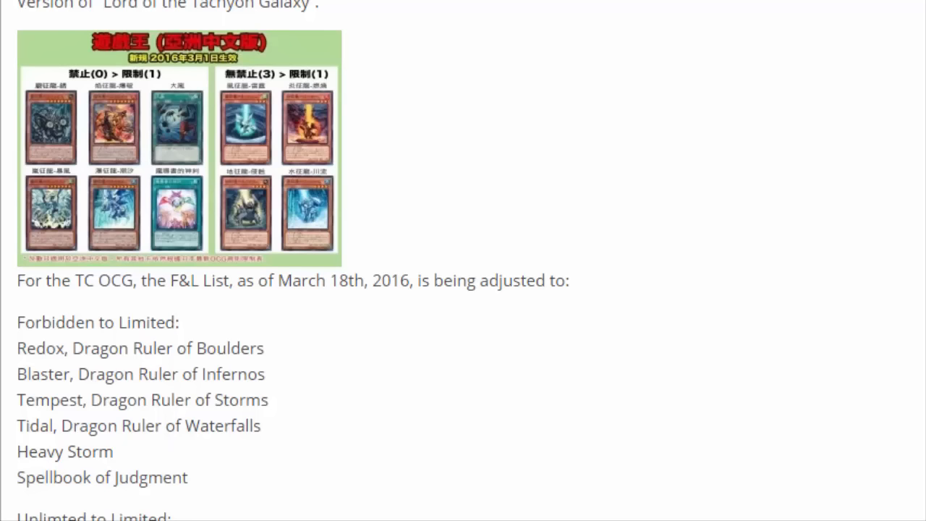
pyautogui.moveTo(66, 95)
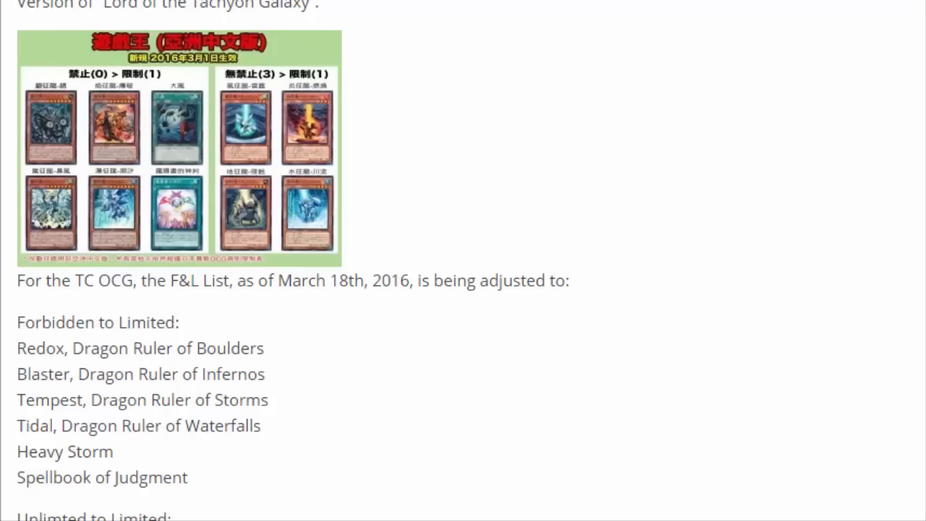
pyautogui.scroll(-3)
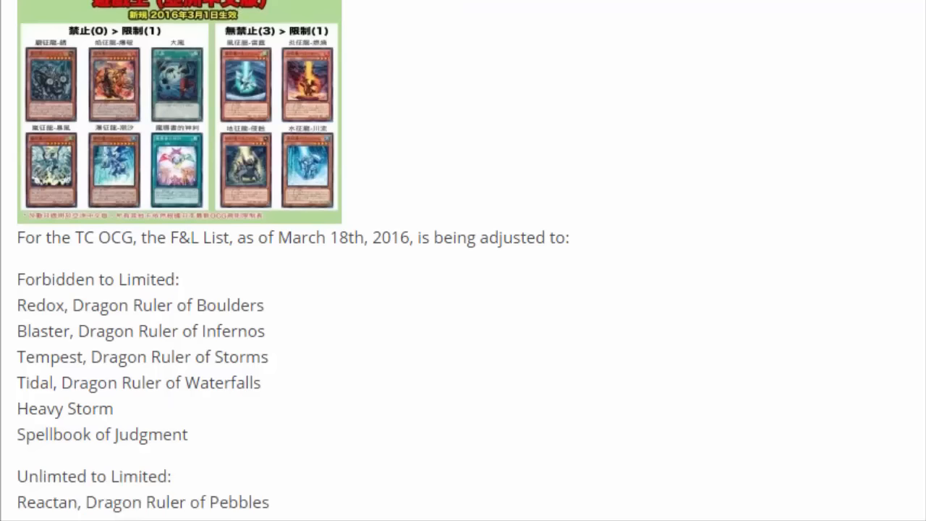
pyautogui.scroll(-3)
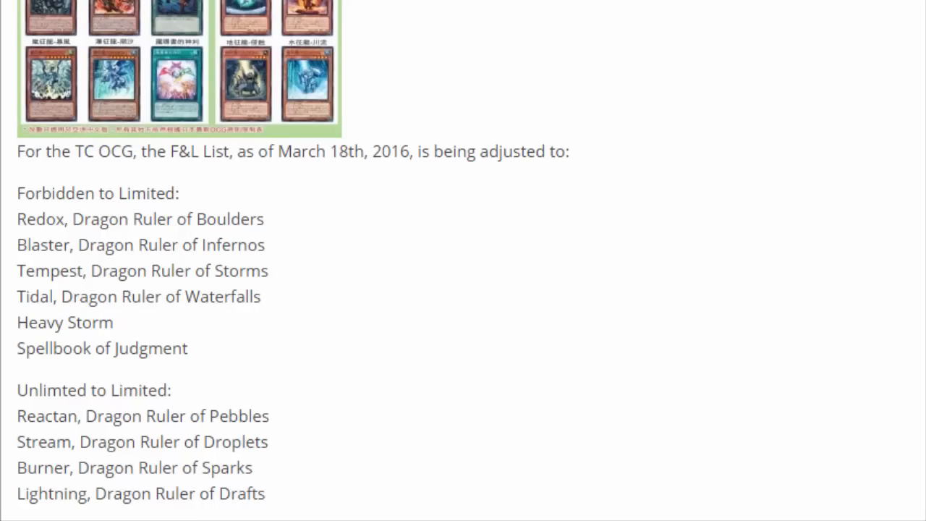
pyautogui.scroll(-3)
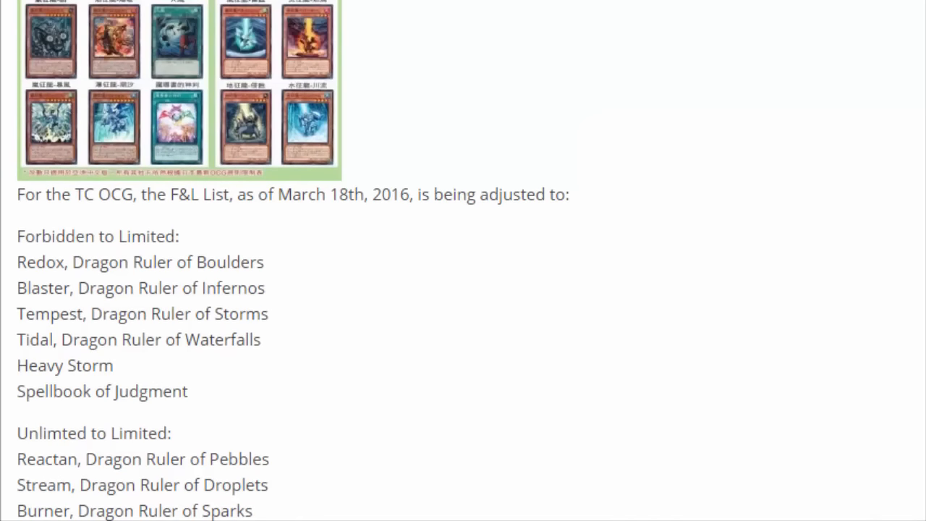
pyautogui.scroll(3)
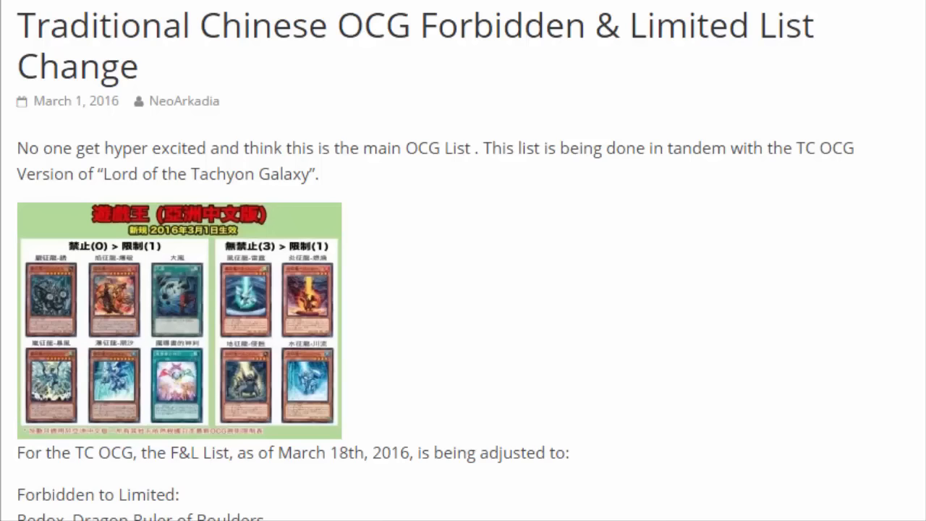
pyautogui.scroll(-3)
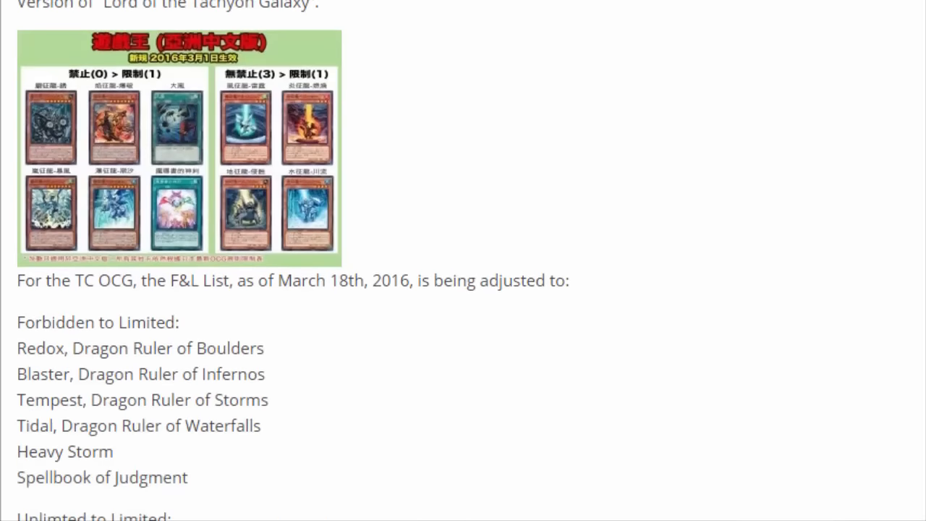
pyautogui.scroll(-3)
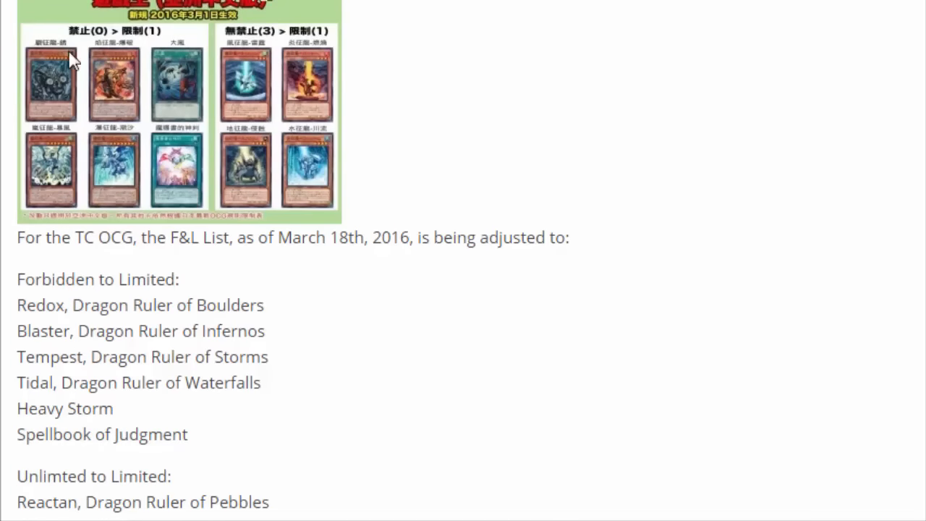
pyautogui.moveTo(302, 47)
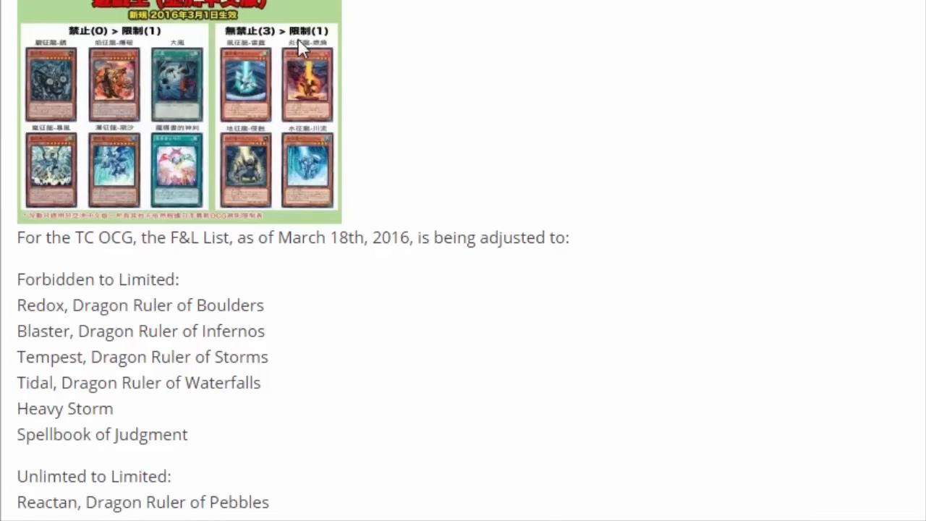
pyautogui.moveTo(85, 29)
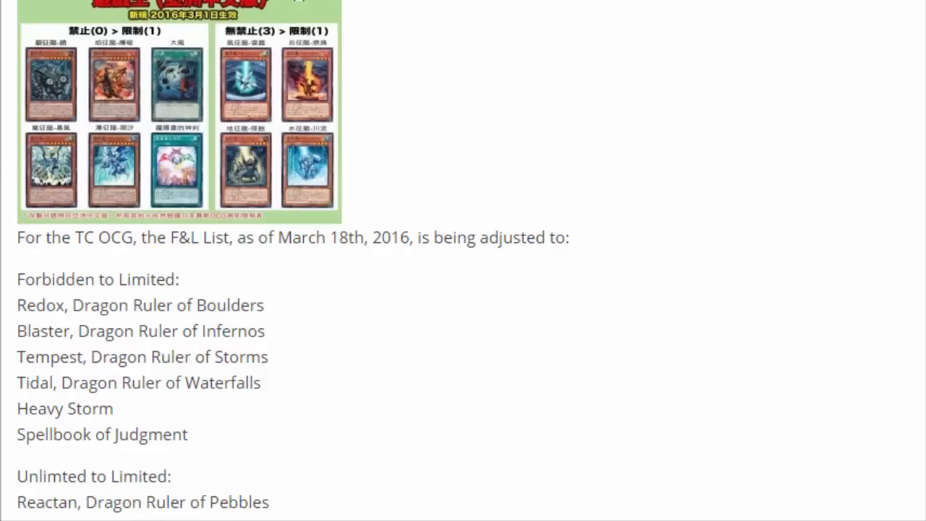
pyautogui.scroll(-3)
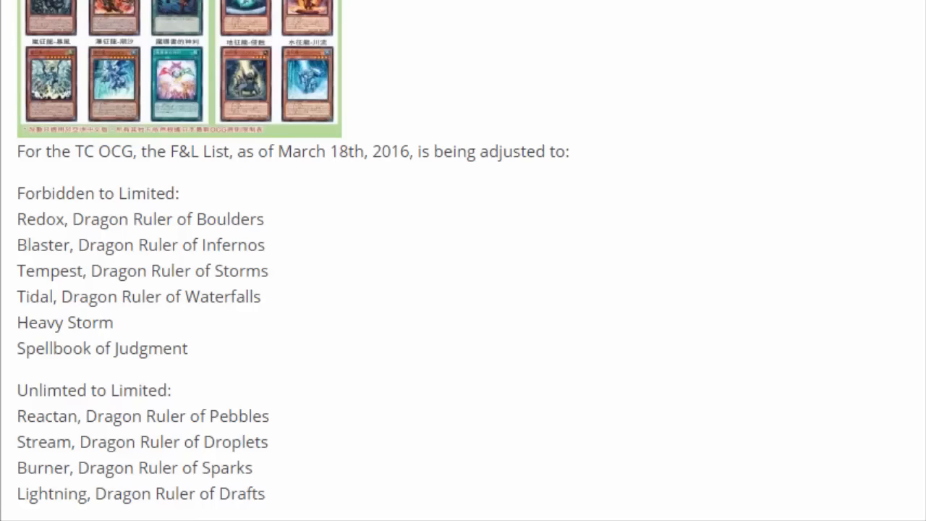
pyautogui.moveTo(65, 30)
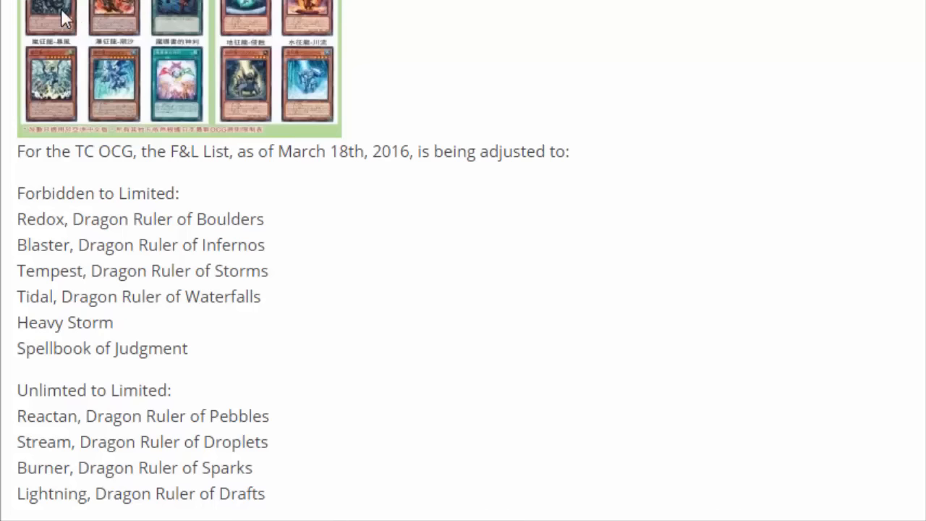
pyautogui.moveTo(286, 47)
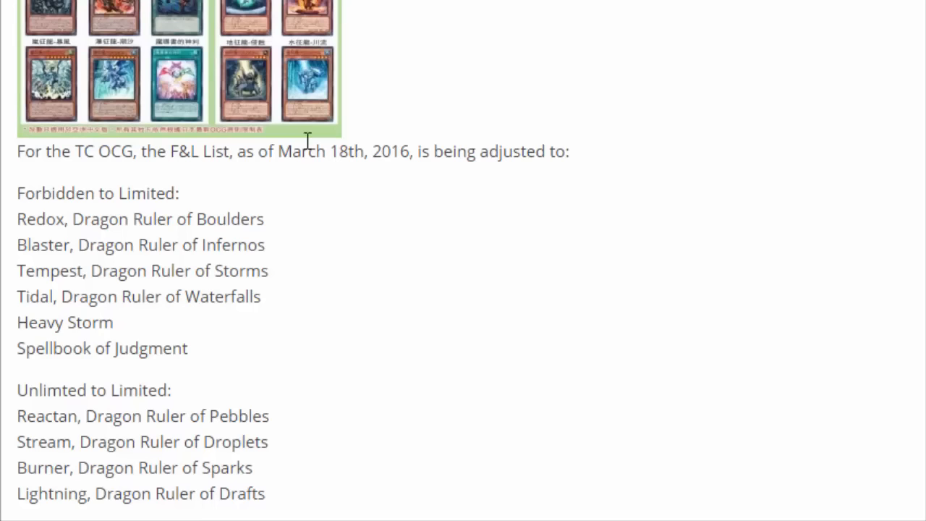
pyautogui.moveTo(198, 98)
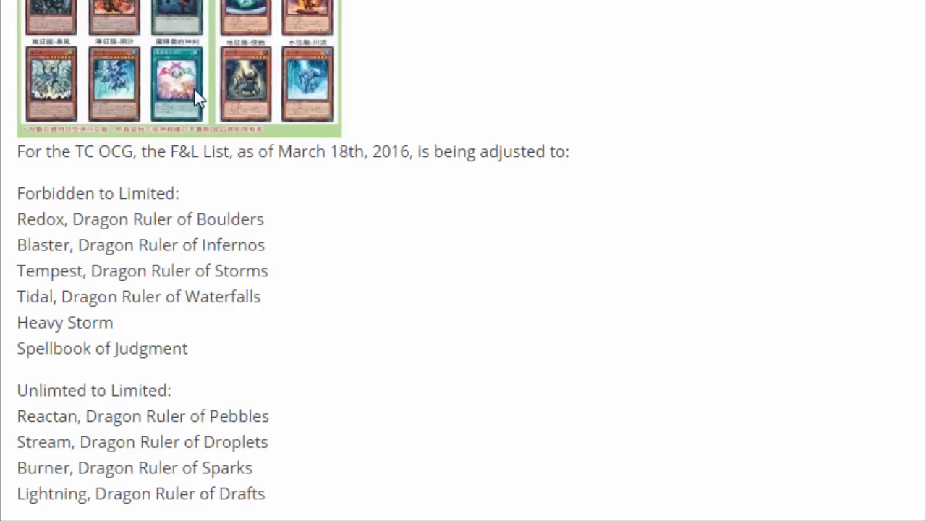
pyautogui.moveTo(87, 22)
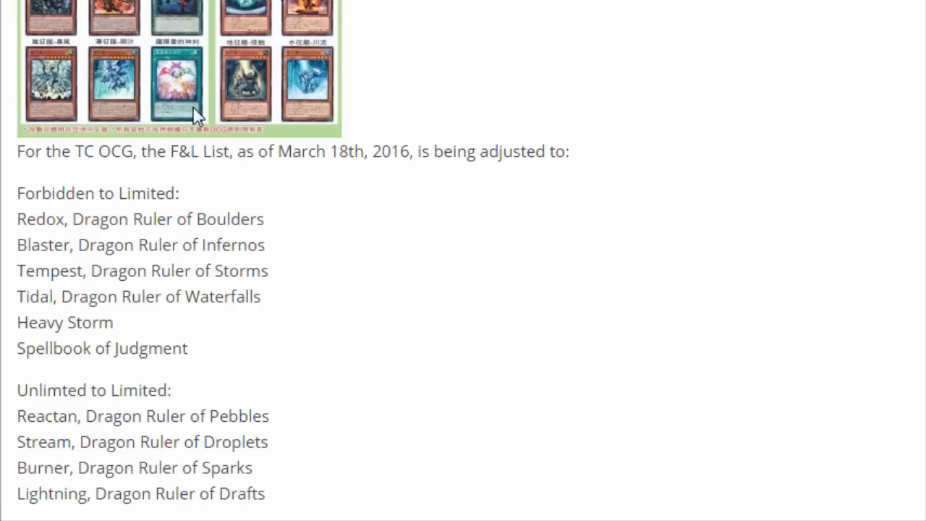
pyautogui.moveTo(155, 72)
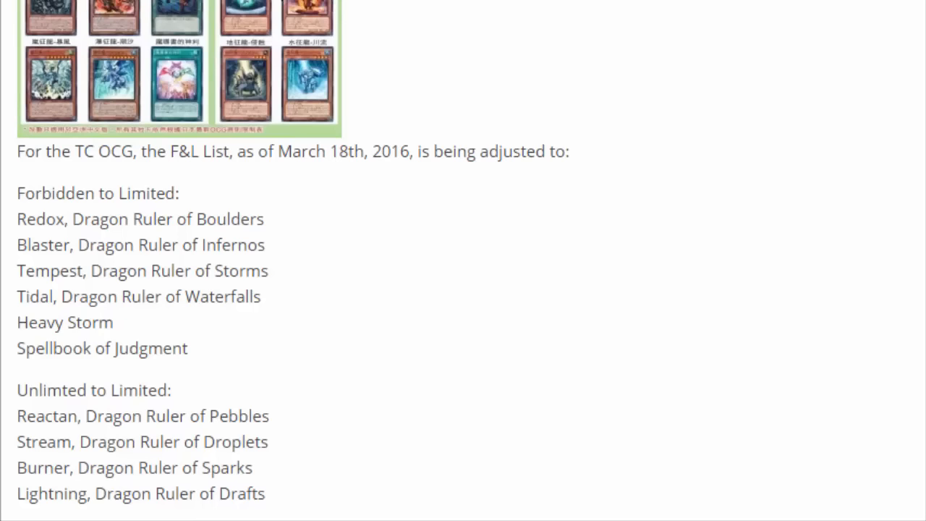
pyautogui.moveTo(178, 94)
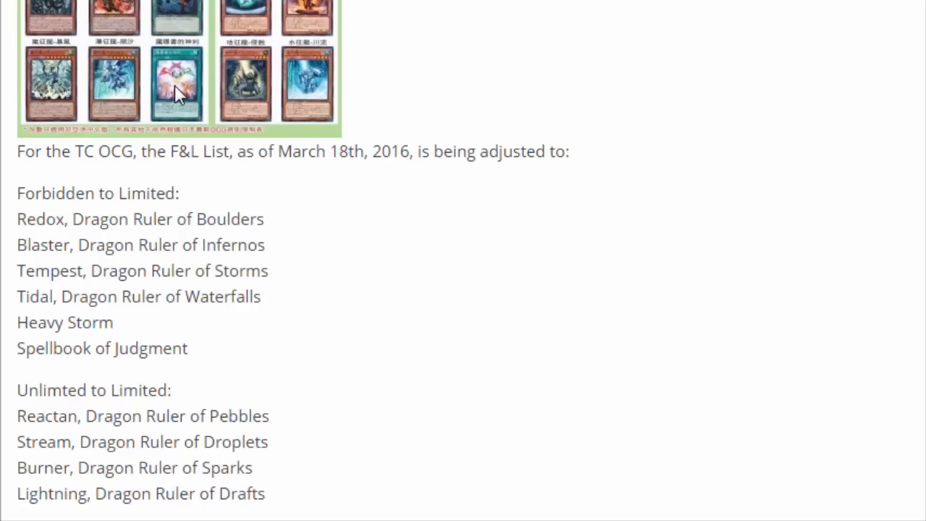
pyautogui.moveTo(181, 79)
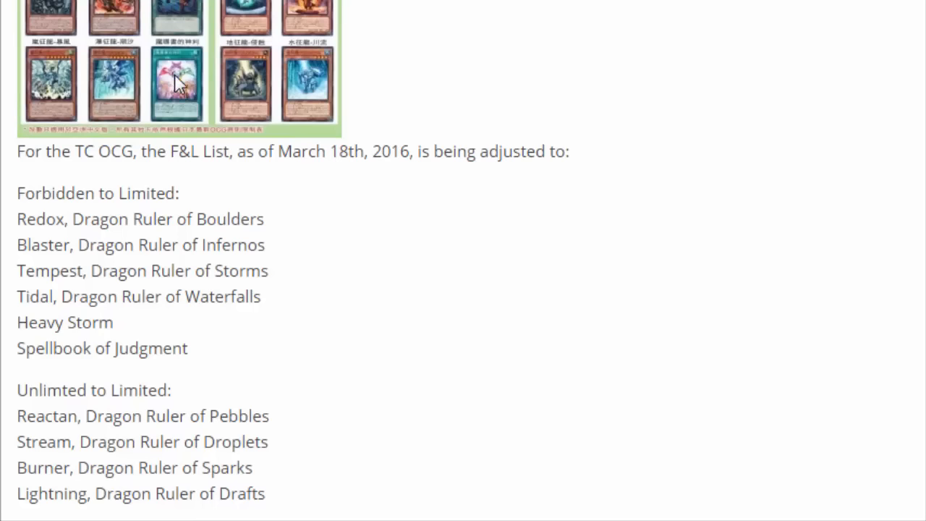
pyautogui.moveTo(190, 102)
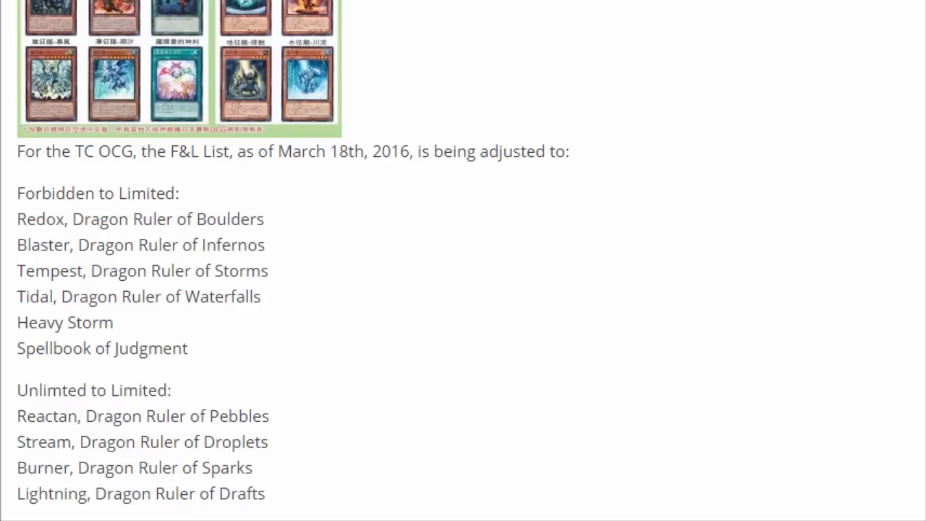
pyautogui.moveTo(206, 51)
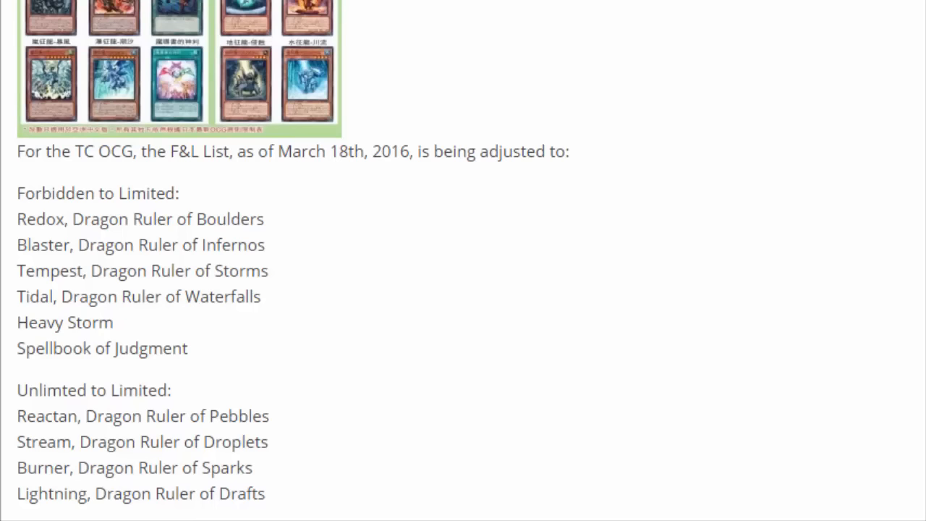
pyautogui.moveTo(172, 87)
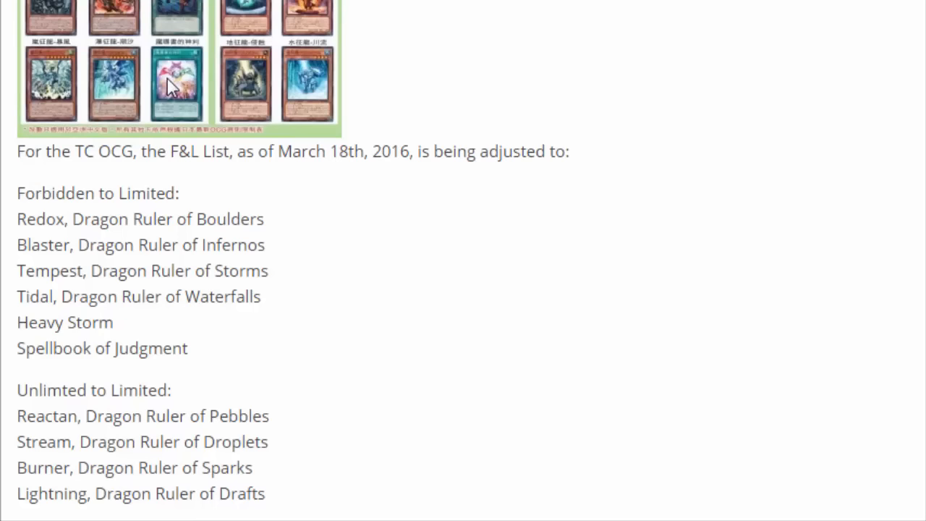
pyautogui.moveTo(180, 75)
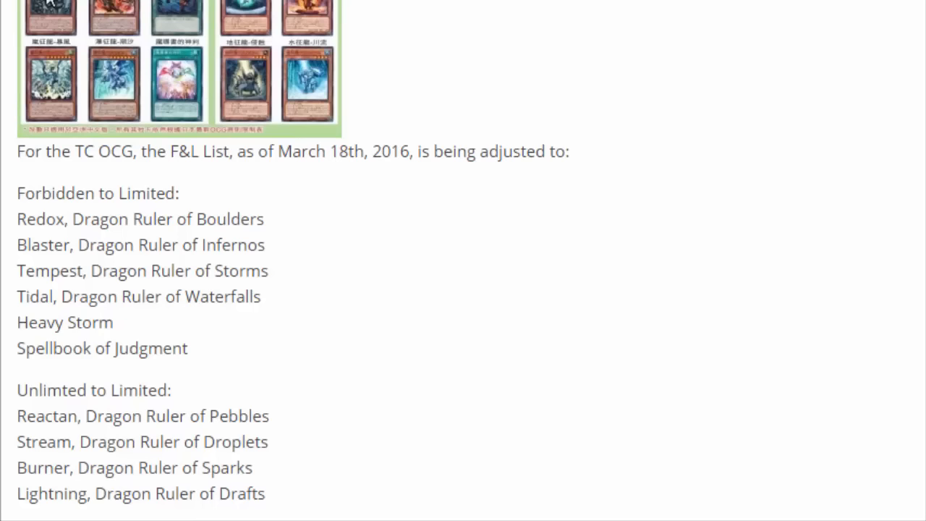
pyautogui.moveTo(148, 94)
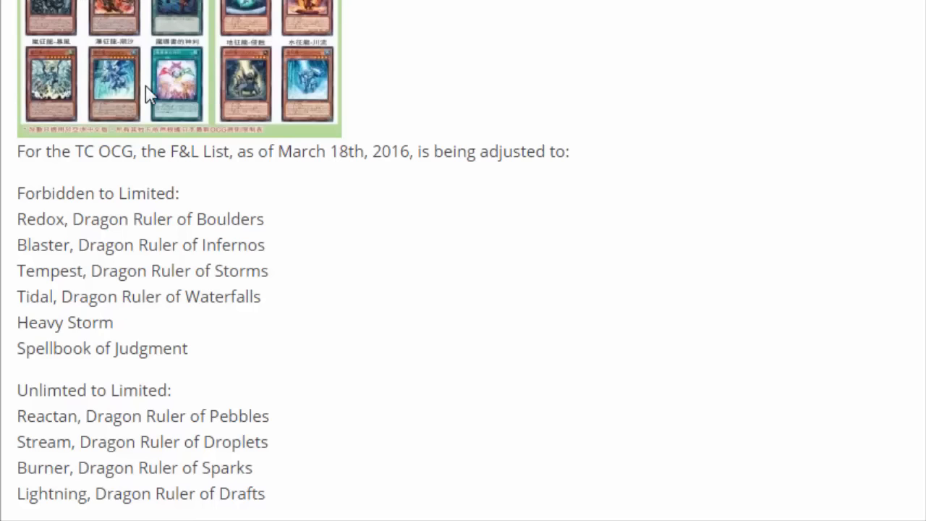
pyautogui.moveTo(246, 102)
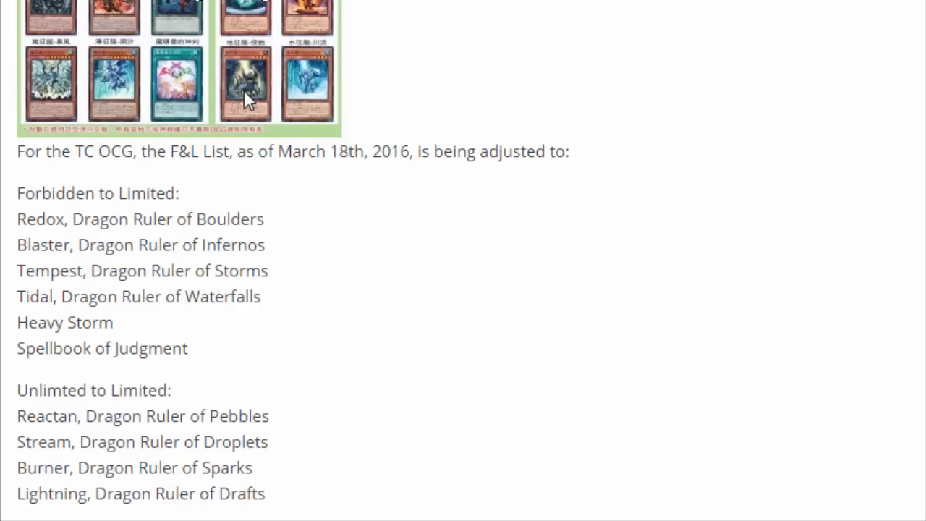
pyautogui.moveTo(287, 19)
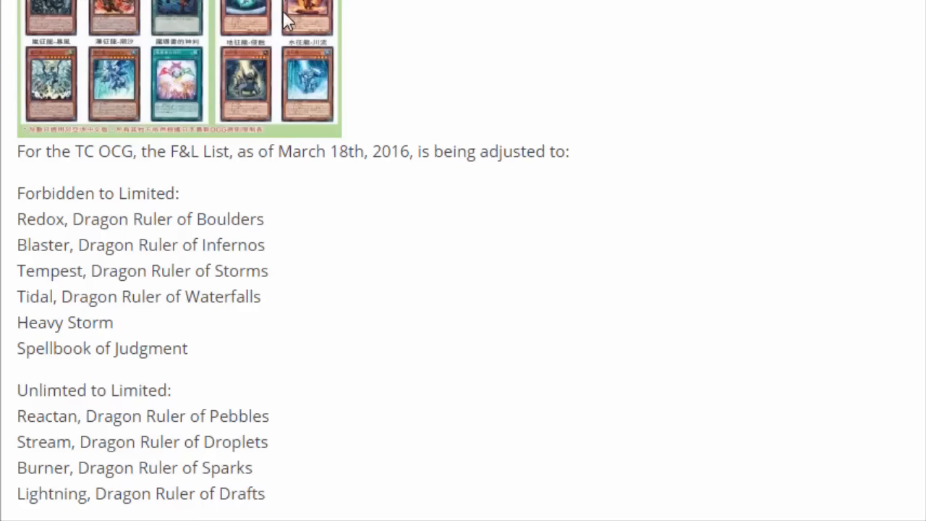
pyautogui.moveTo(252, 44)
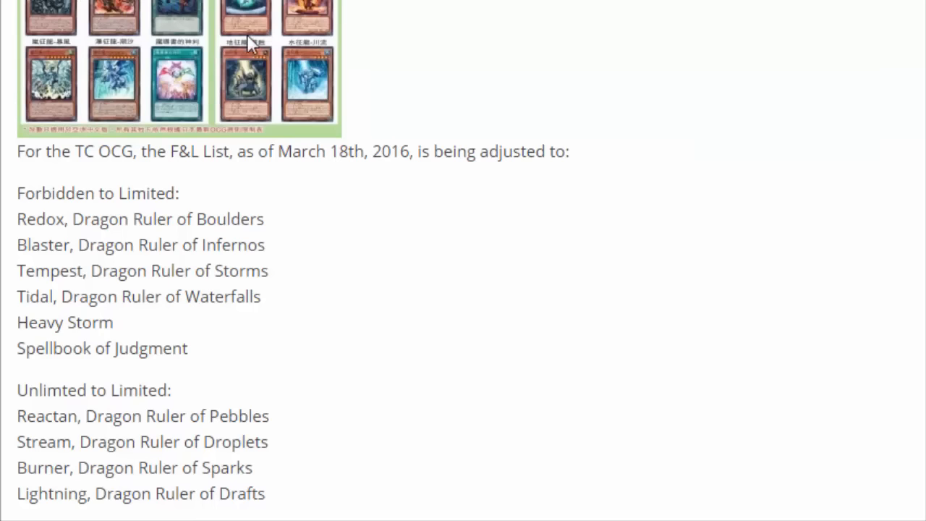
pyautogui.moveTo(311, 271)
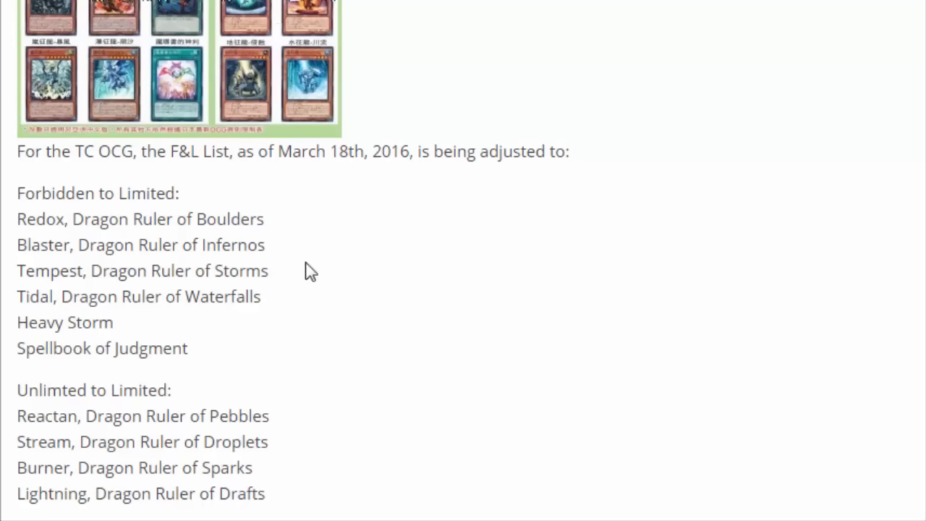
pyautogui.moveTo(330, 27)
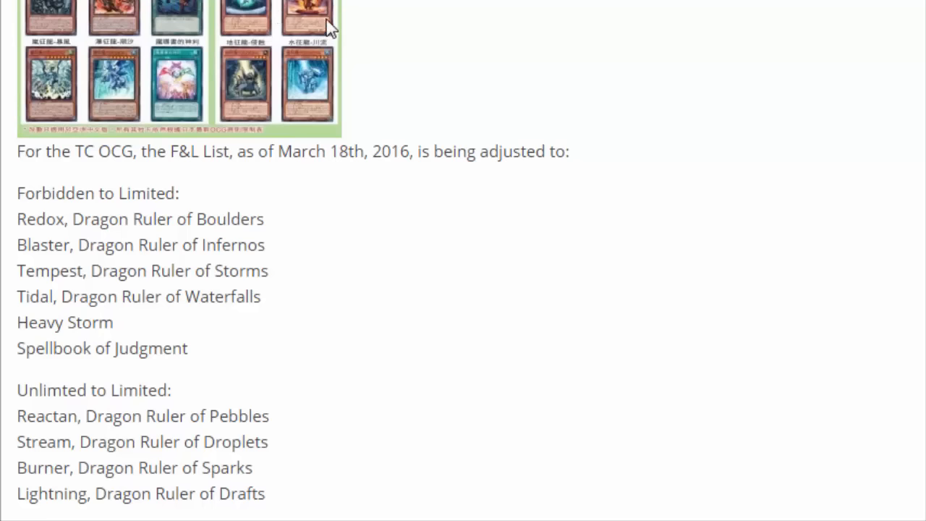
pyautogui.moveTo(121, 9)
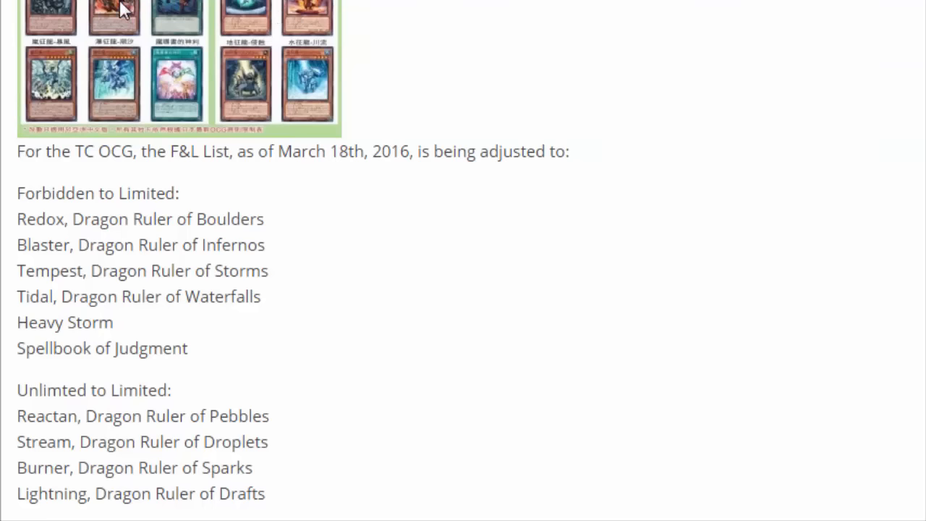
pyautogui.moveTo(114, 5)
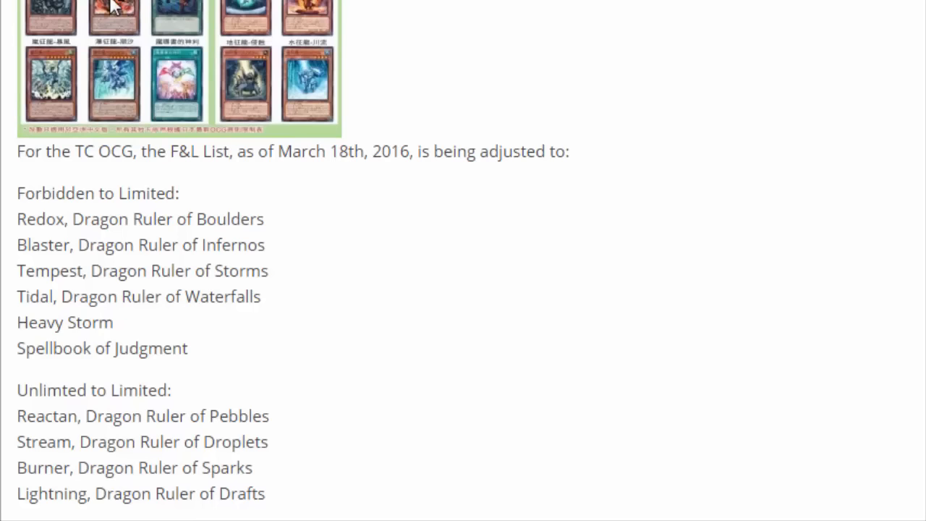
pyautogui.moveTo(251, 8)
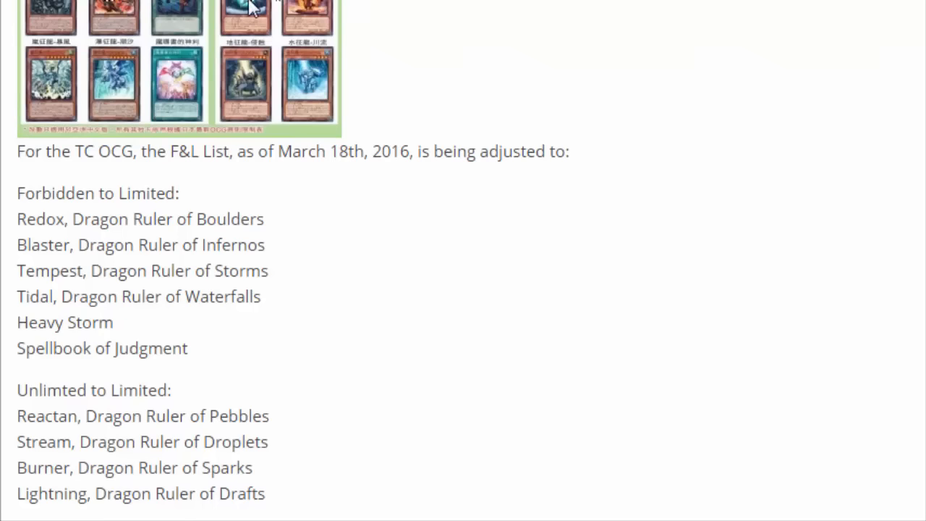